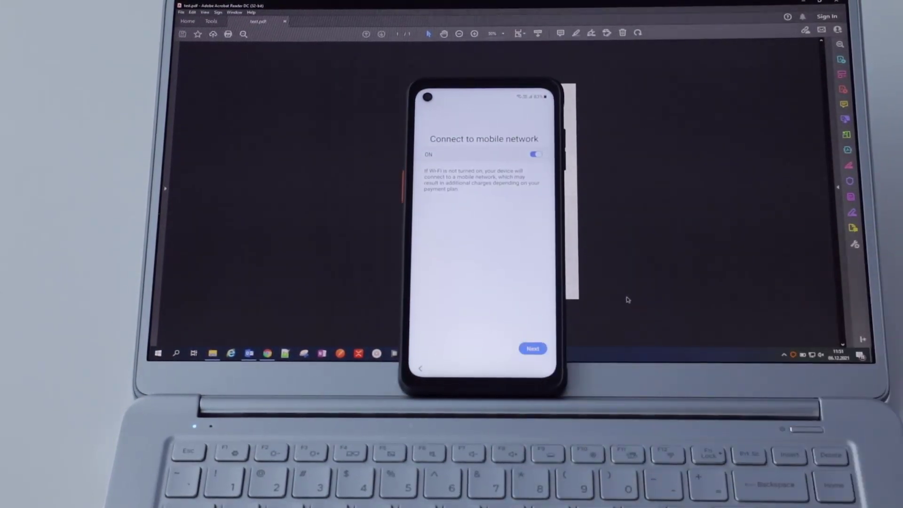
Step: Advance past the Connect to mobile network and legal items screens to Checking details
left_click(531, 348)
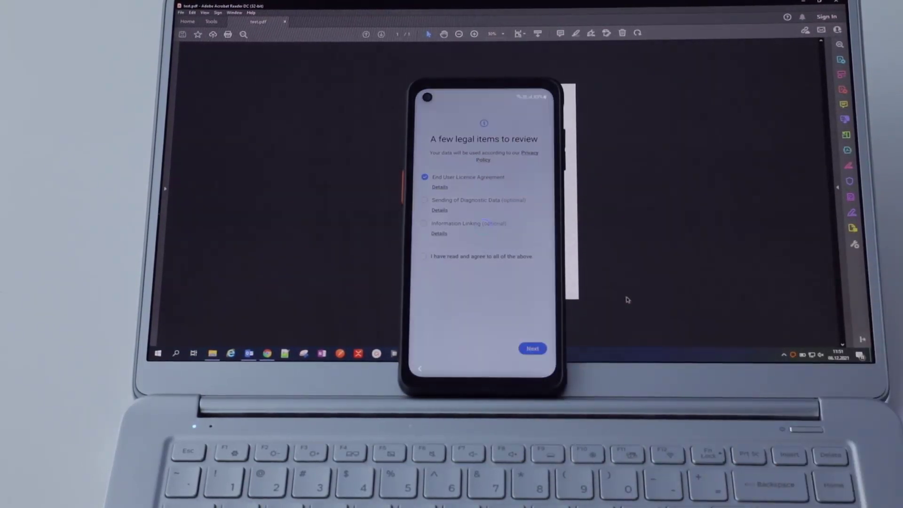
left_click(531, 348)
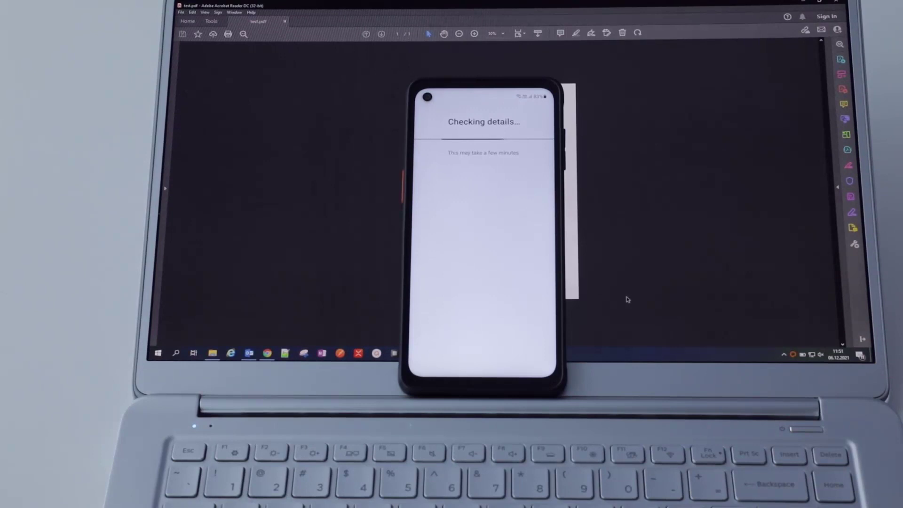